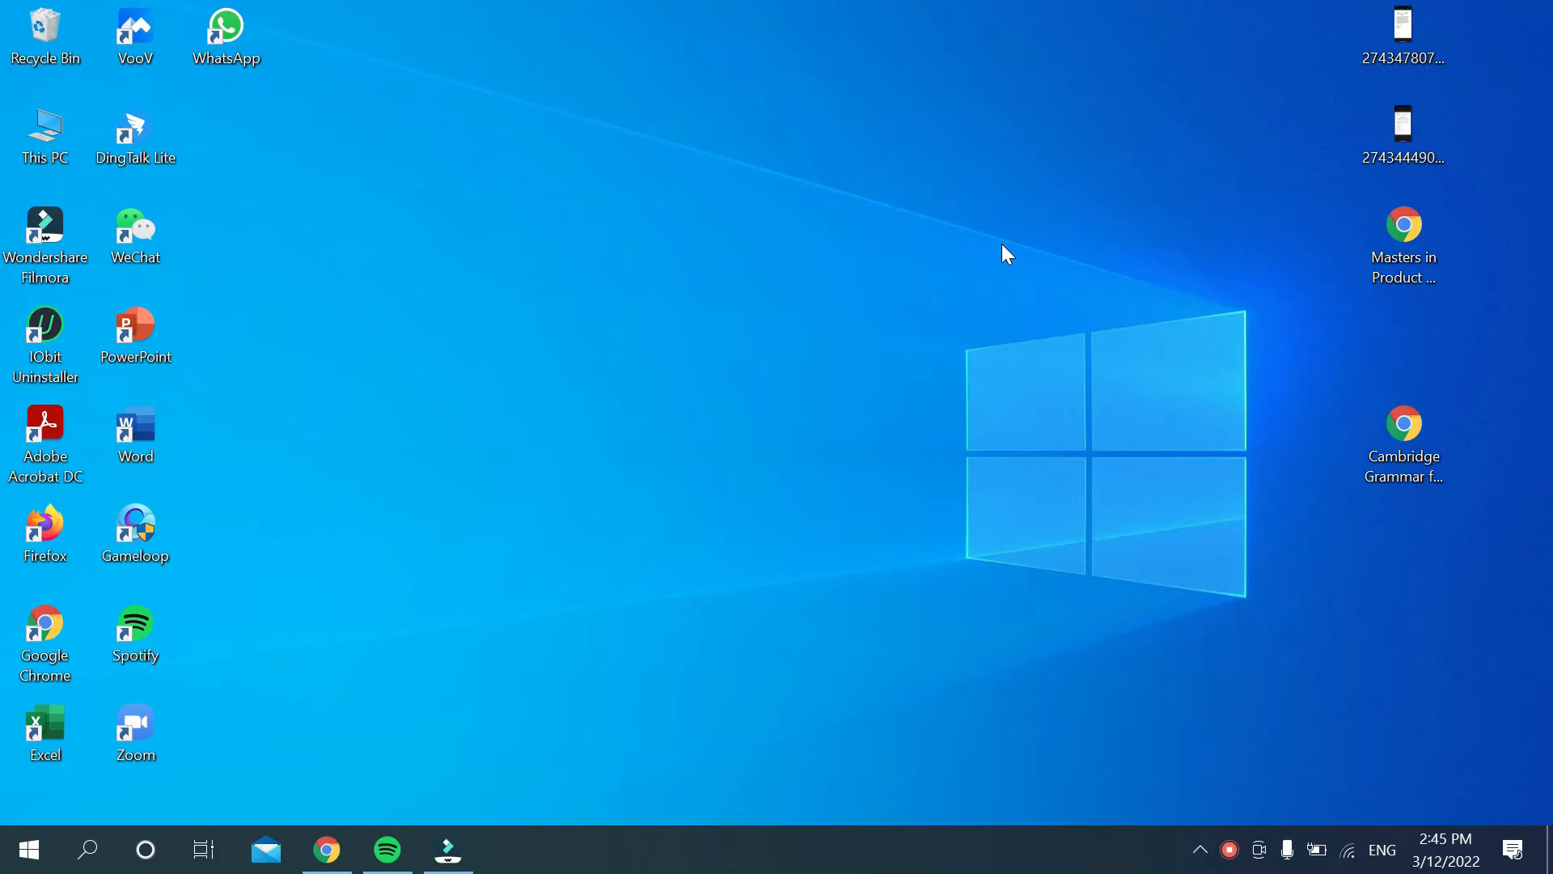
pyautogui.moveTo(335, 807)
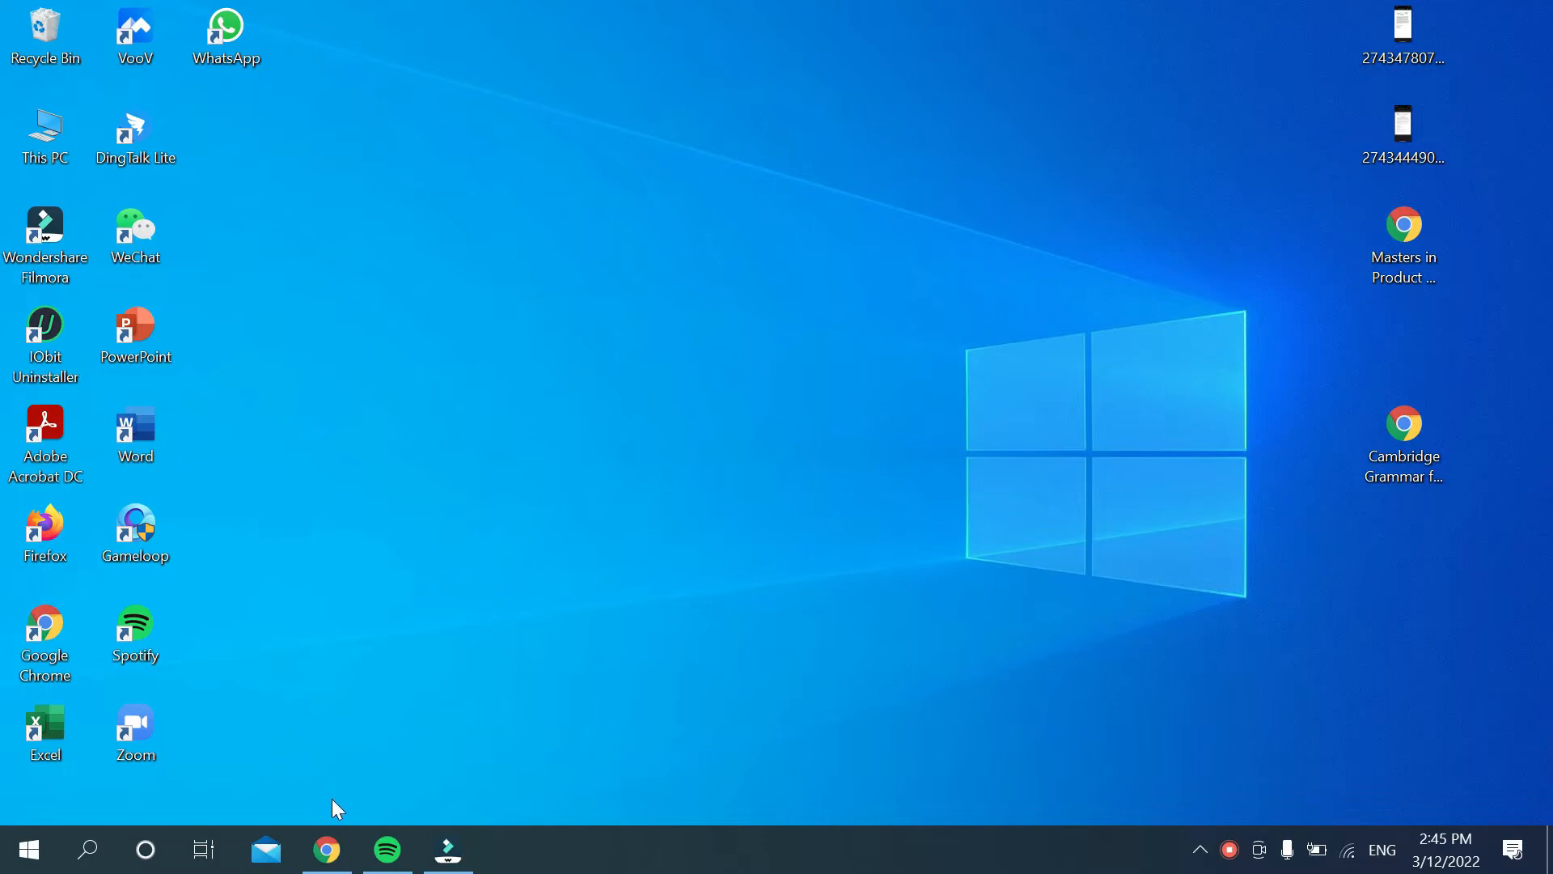
# Step: Launch Google Chrome from the Windows taskbar
pyautogui.click(327, 850)
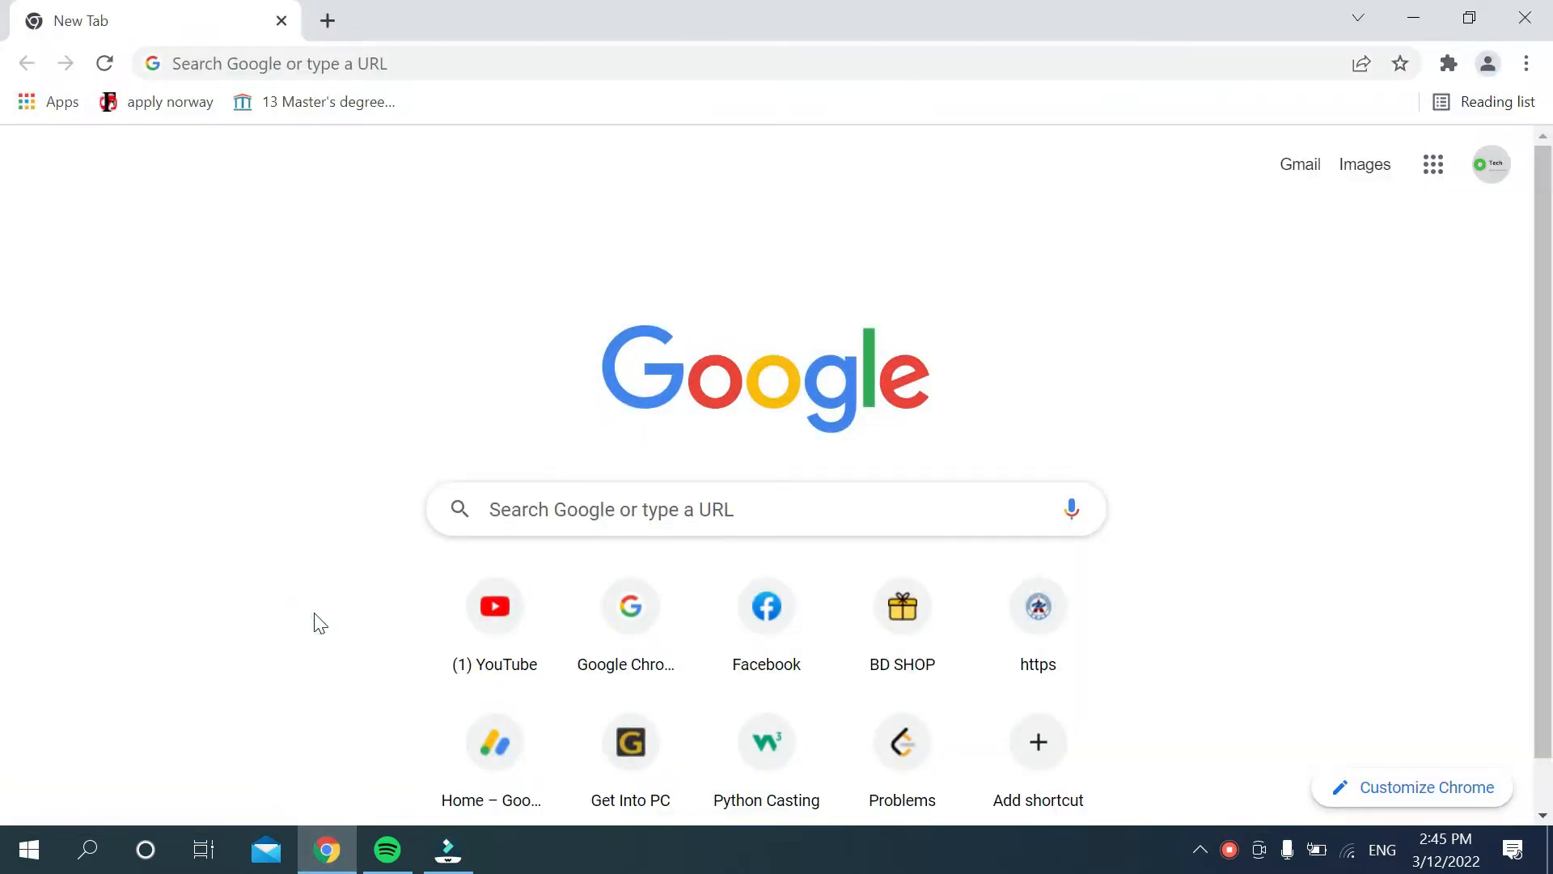
pyautogui.moveTo(325, 137)
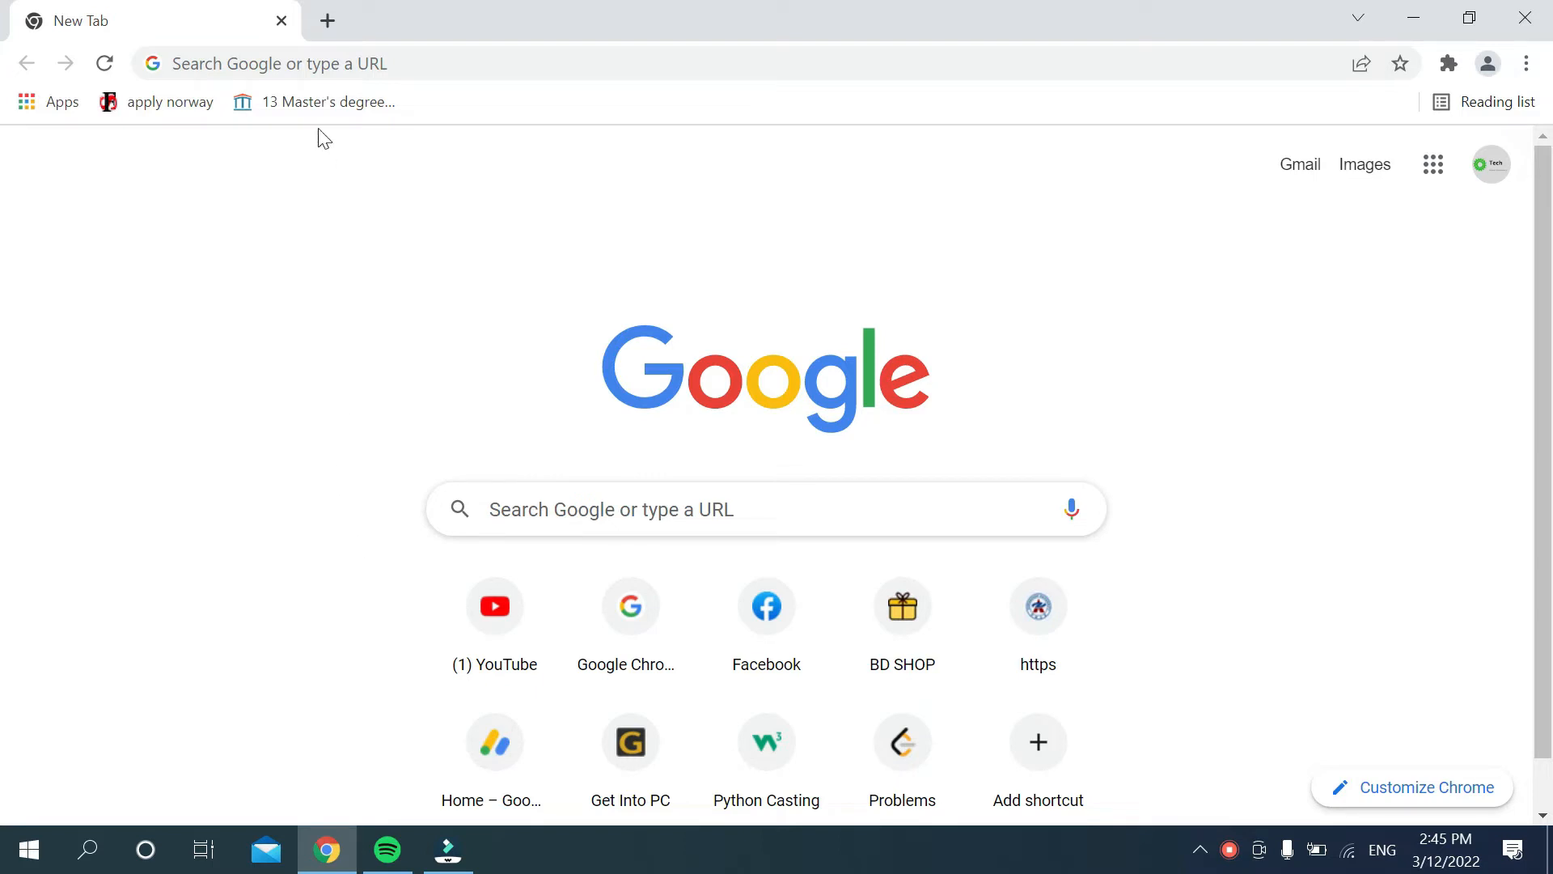
# Step: Navigate to photos.google.com by entering 'photo' in the address bar
pyautogui.click(396, 63)
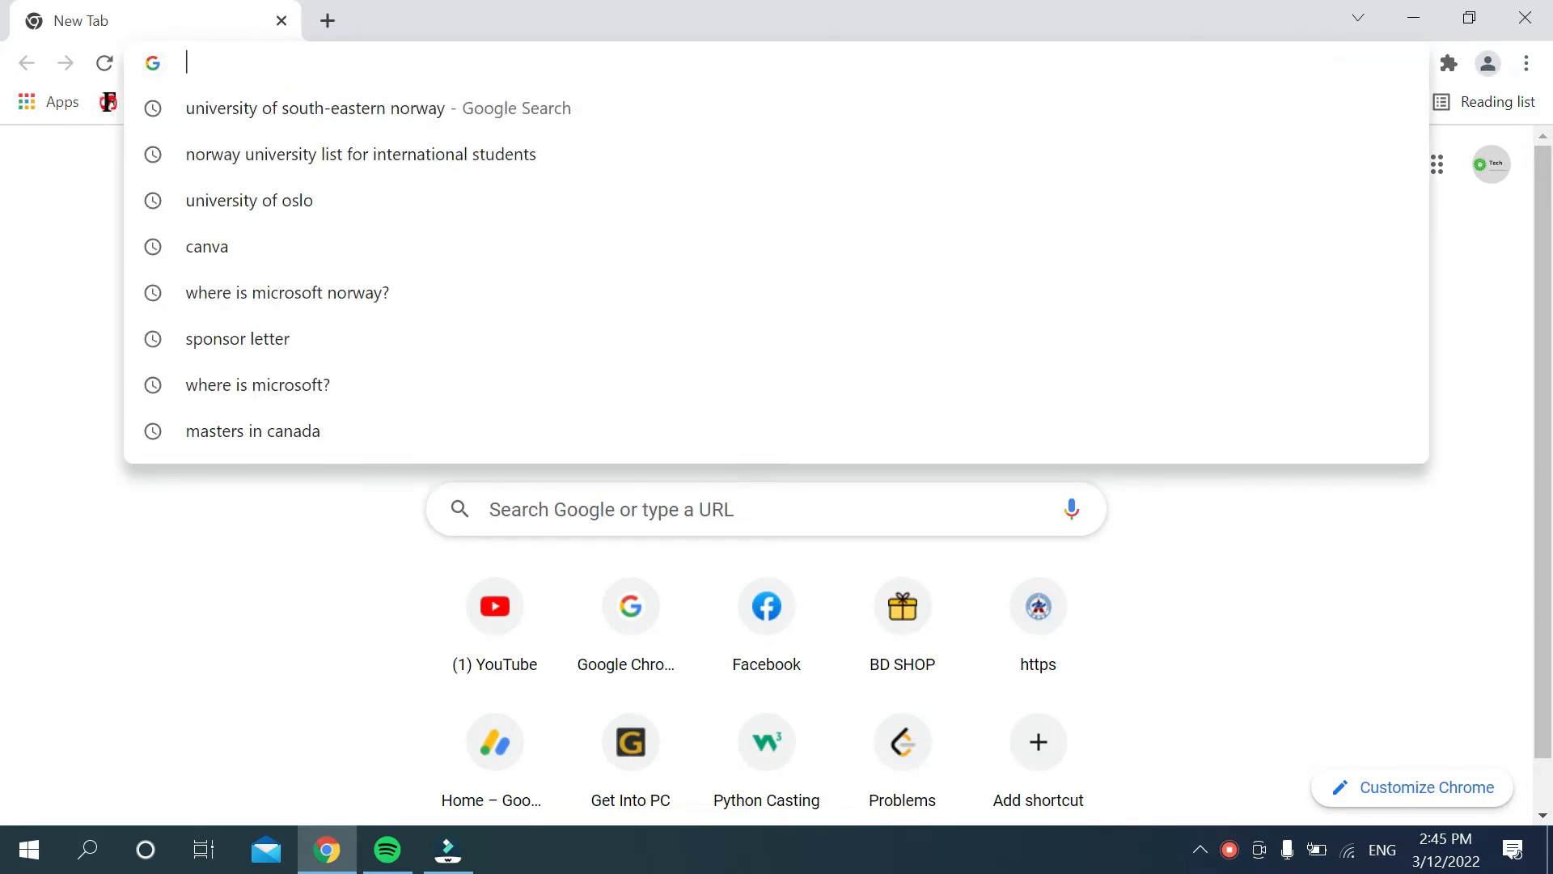
pyautogui.write('p')
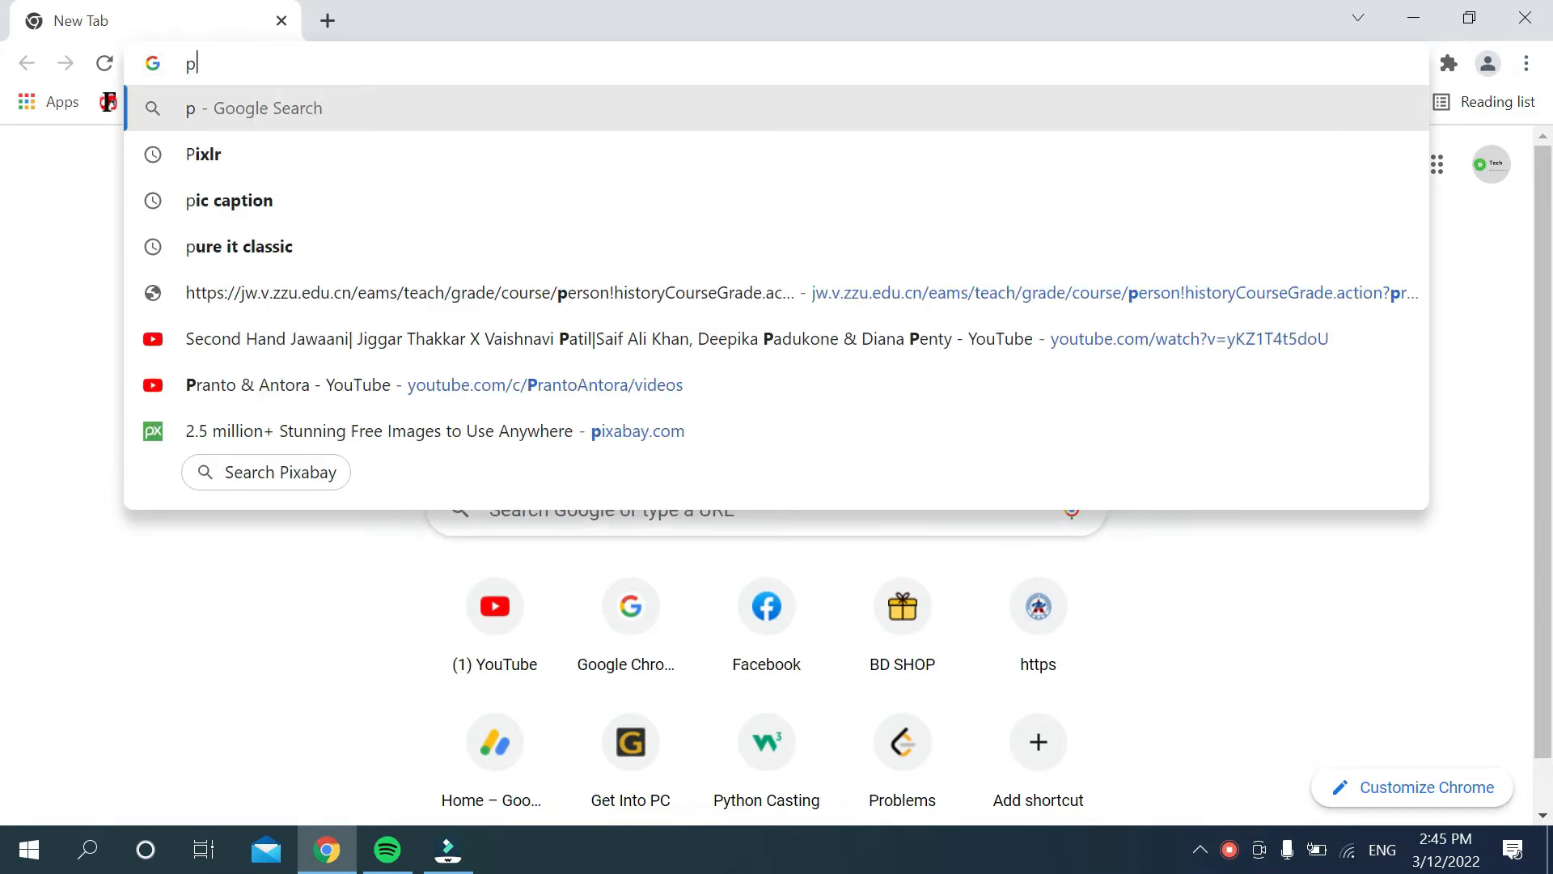
pyautogui.write('hotos.google.com')
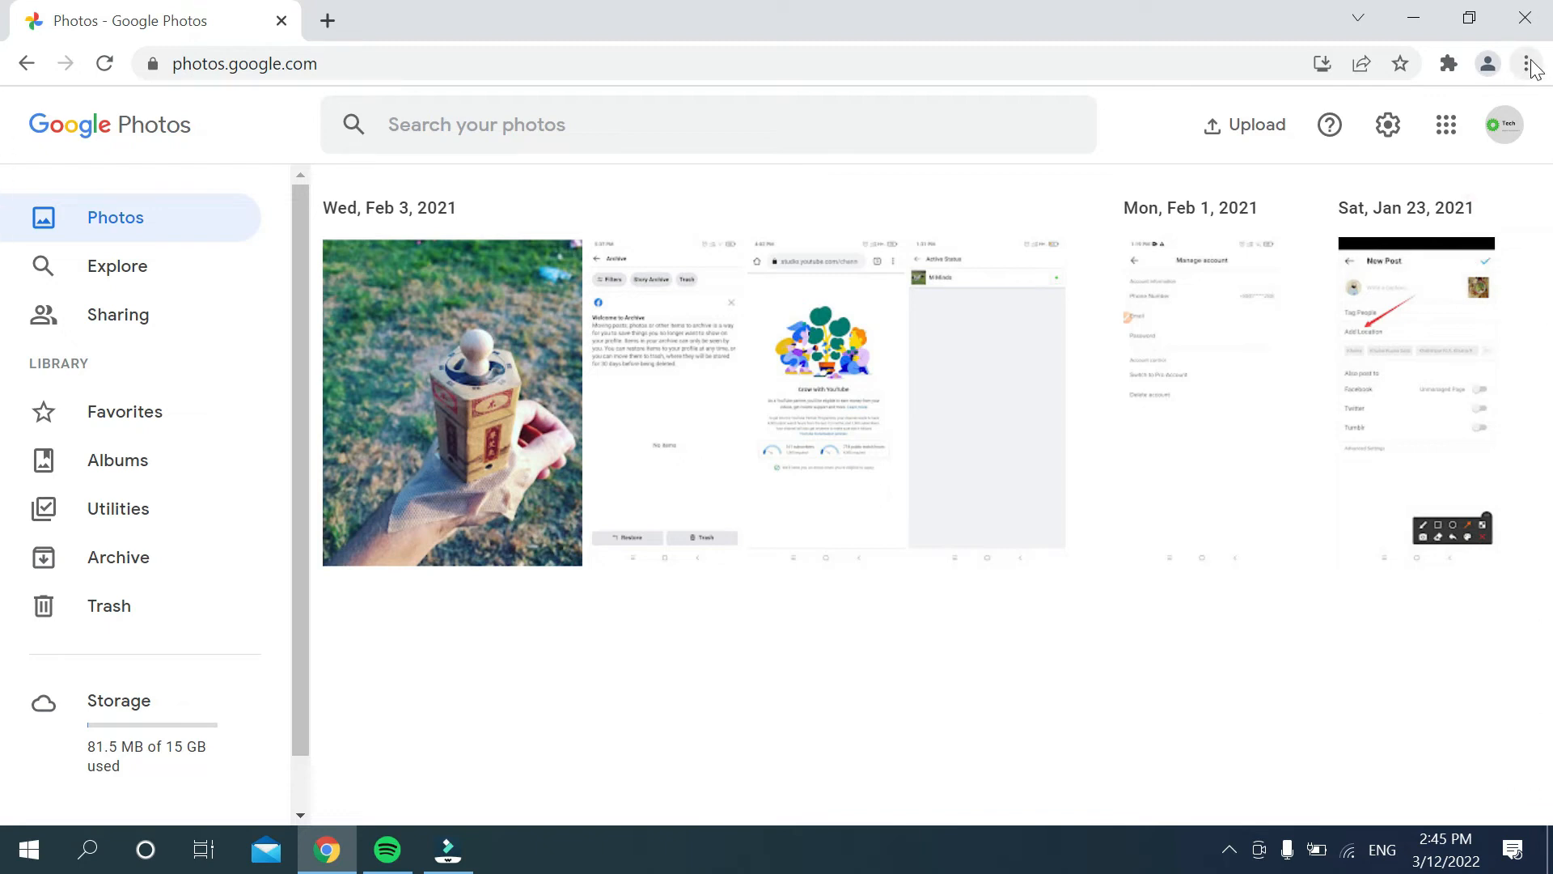
pyautogui.moveTo(1532, 66)
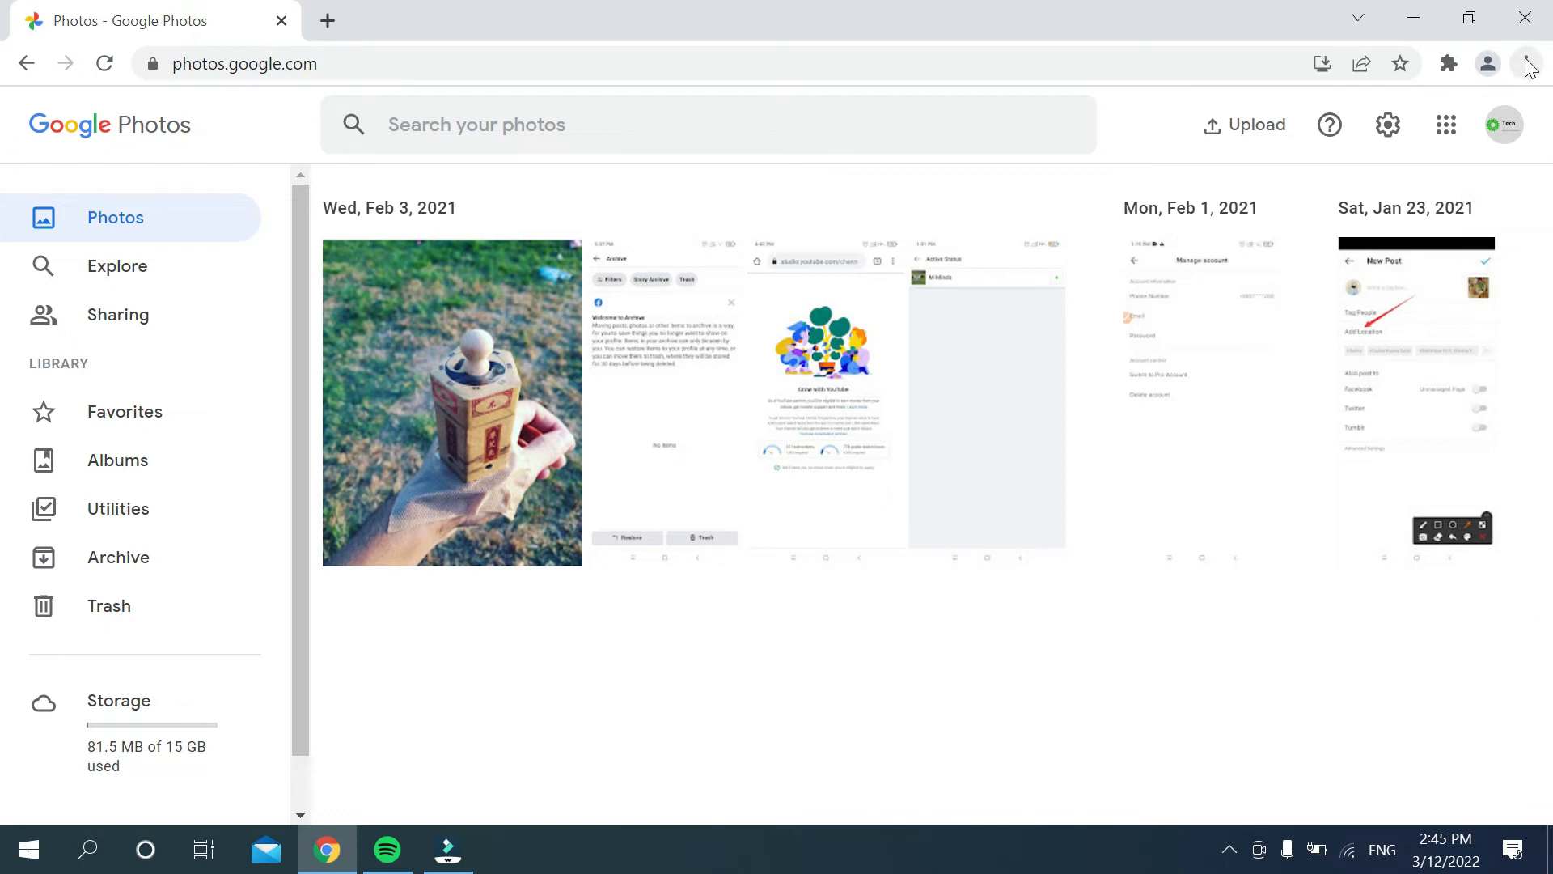
# Step: Bring up the Create shortcut dialog for Google Photos from the Chrome menu's More tools
pyautogui.click(1526, 63)
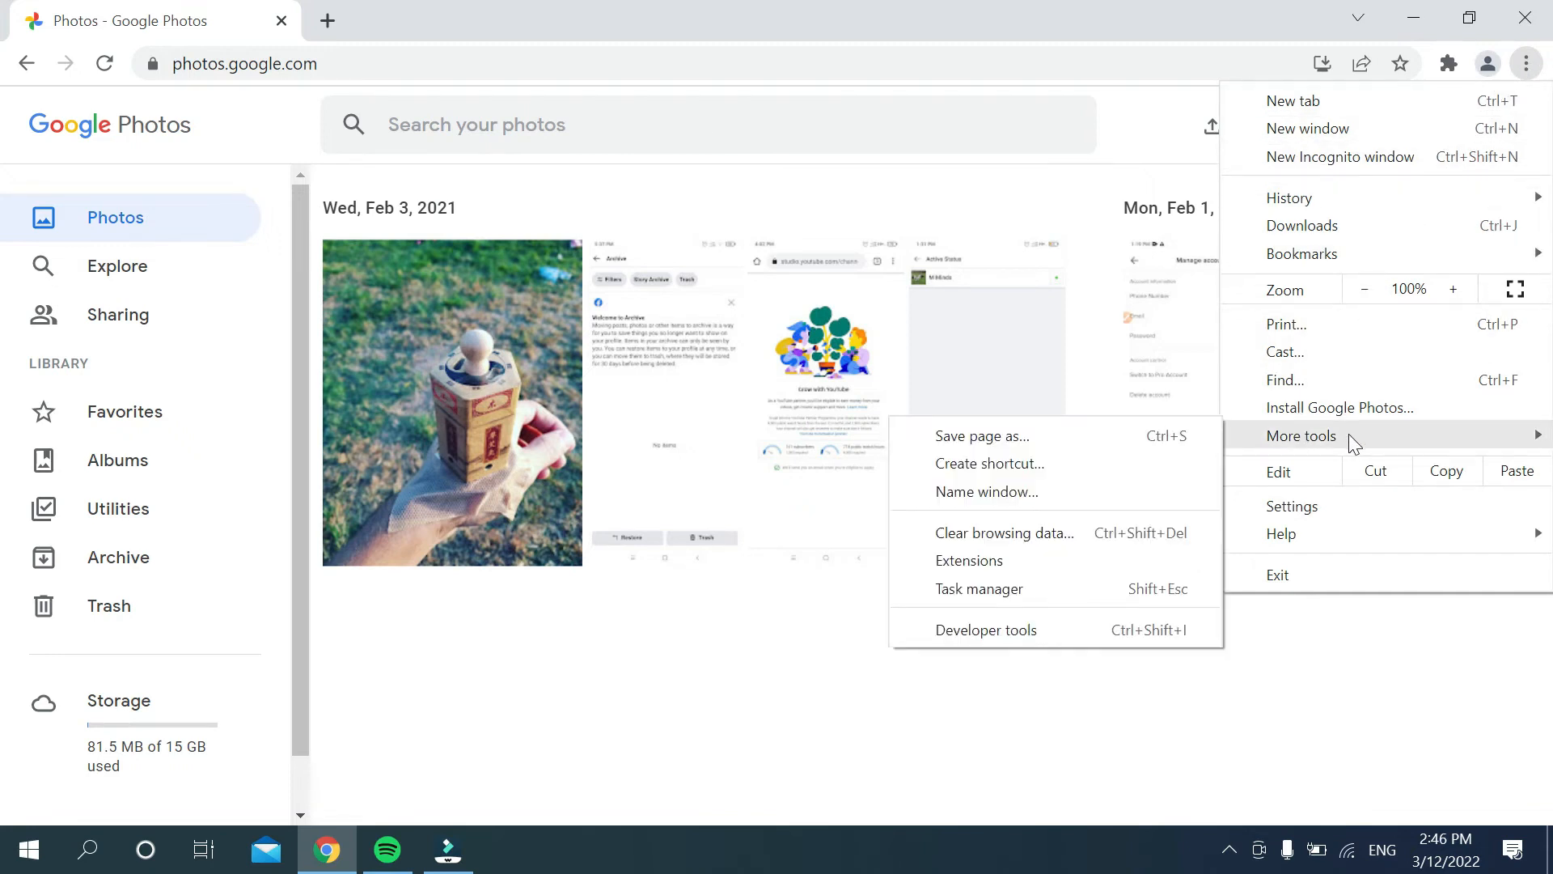
pyautogui.moveTo(986, 490)
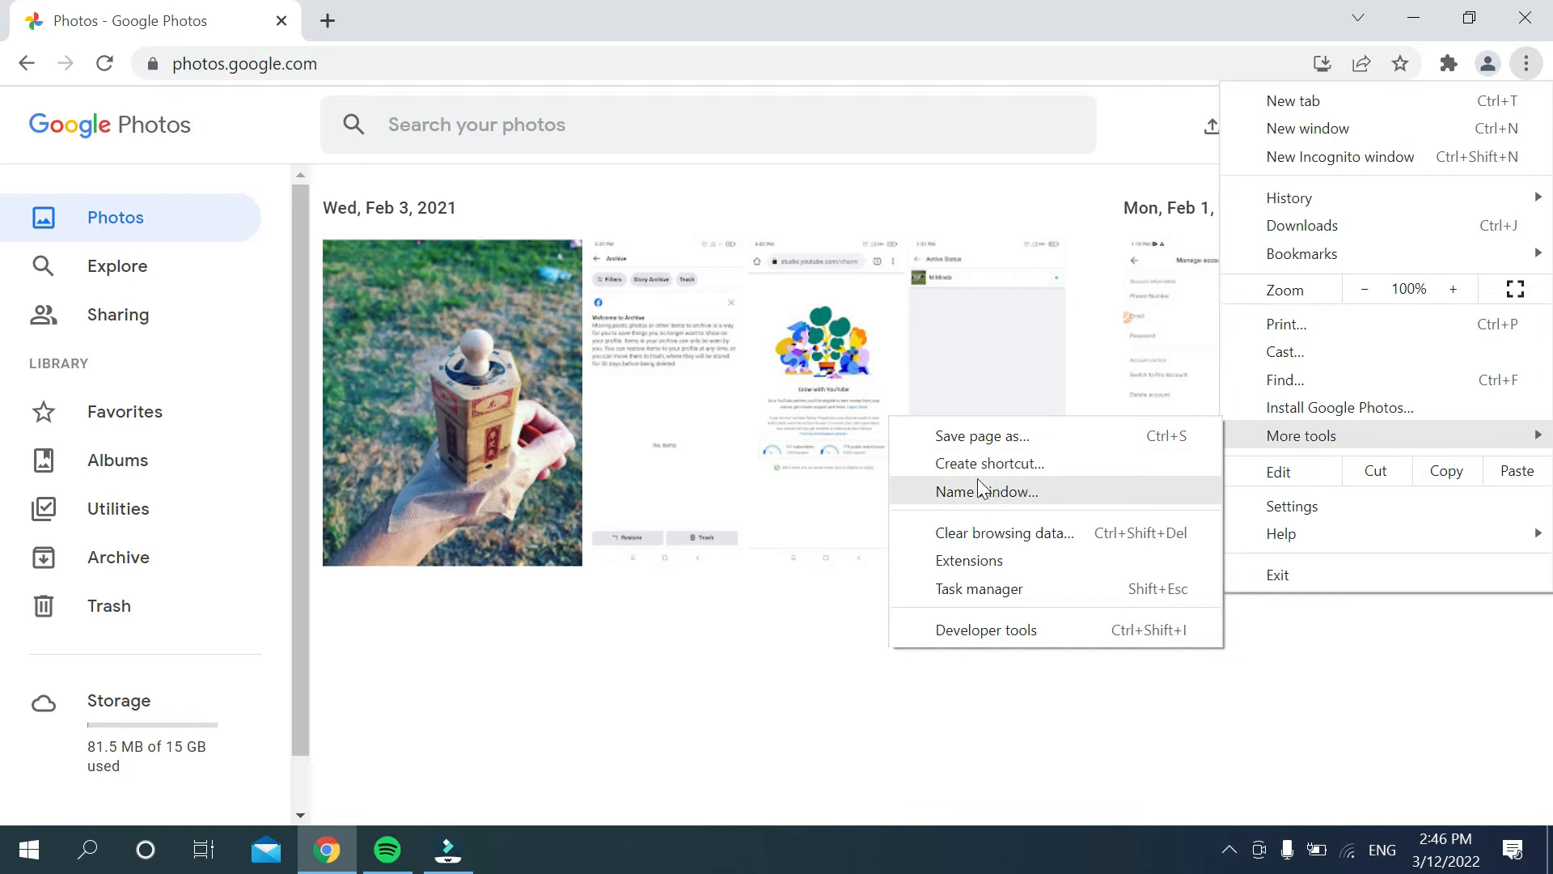
pyautogui.moveTo(1009, 463)
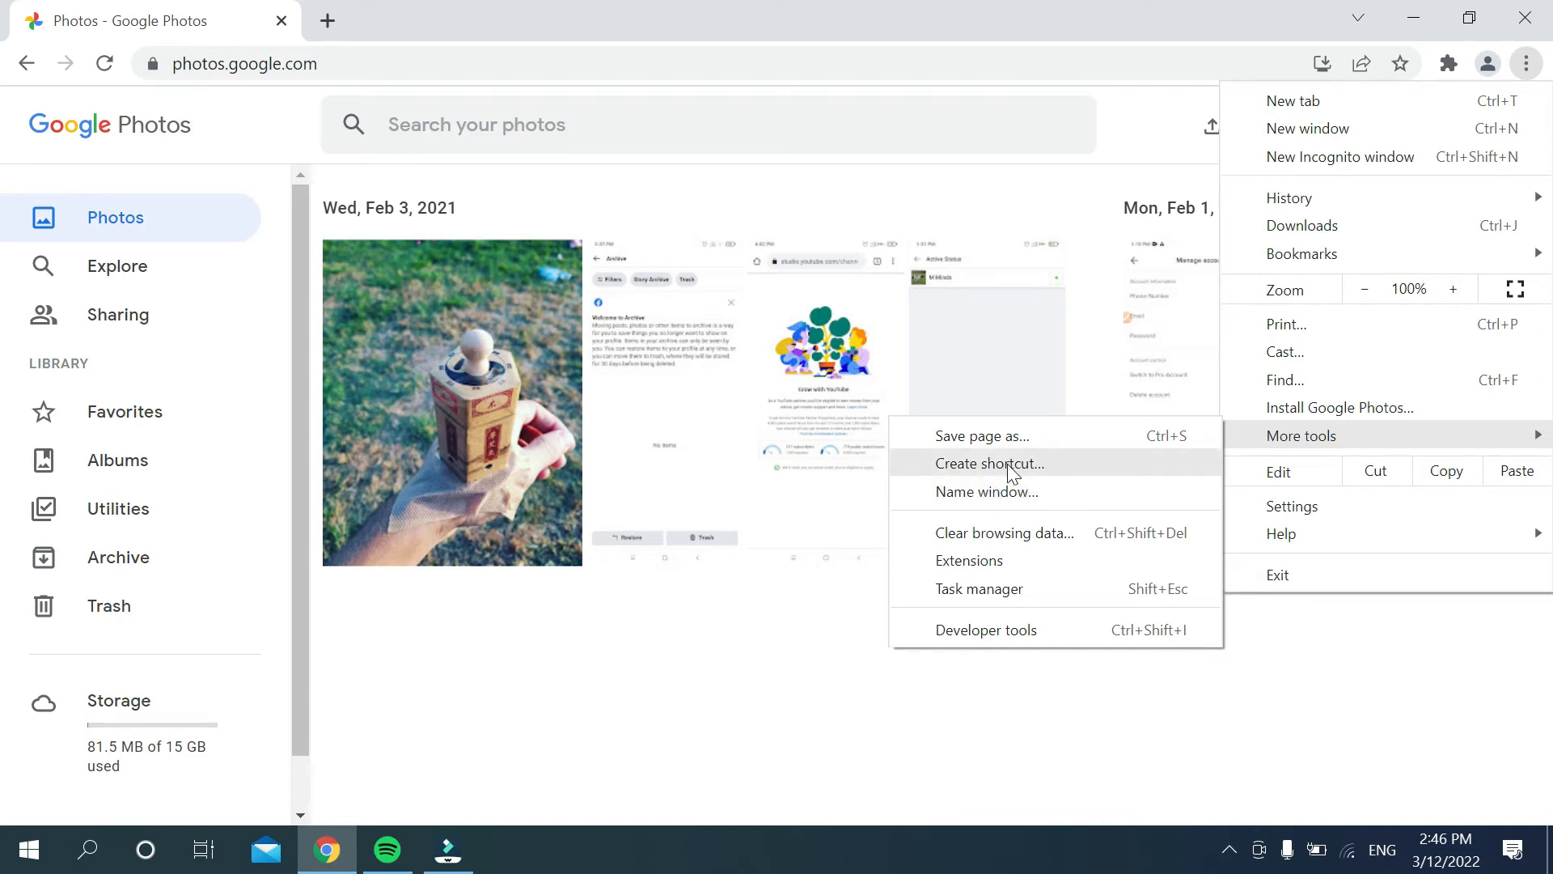
pyautogui.click(1008, 466)
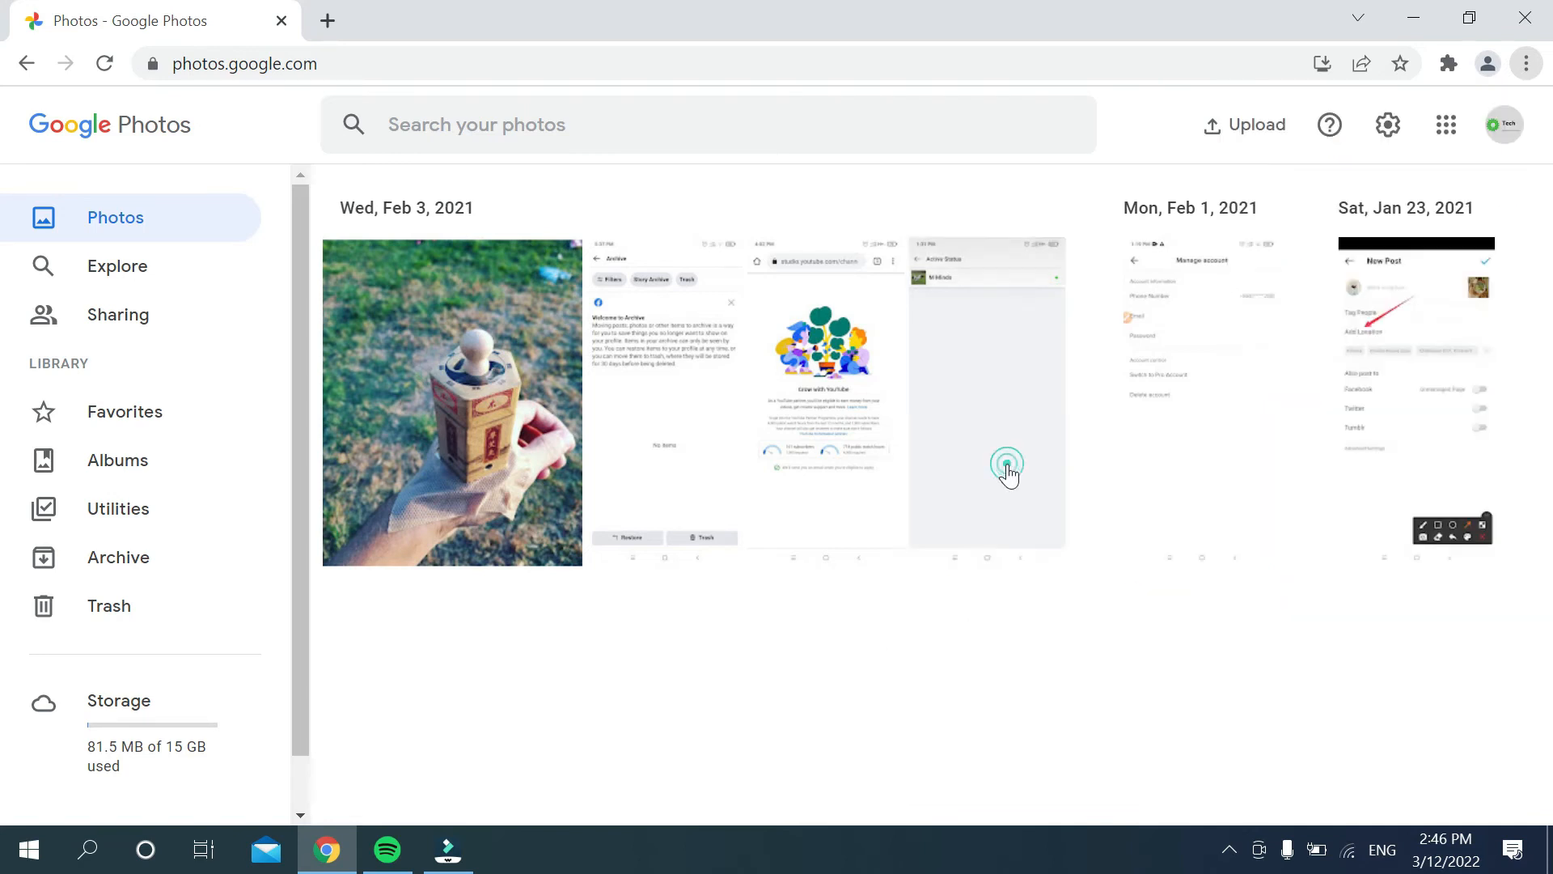
pyautogui.click(1525, 63)
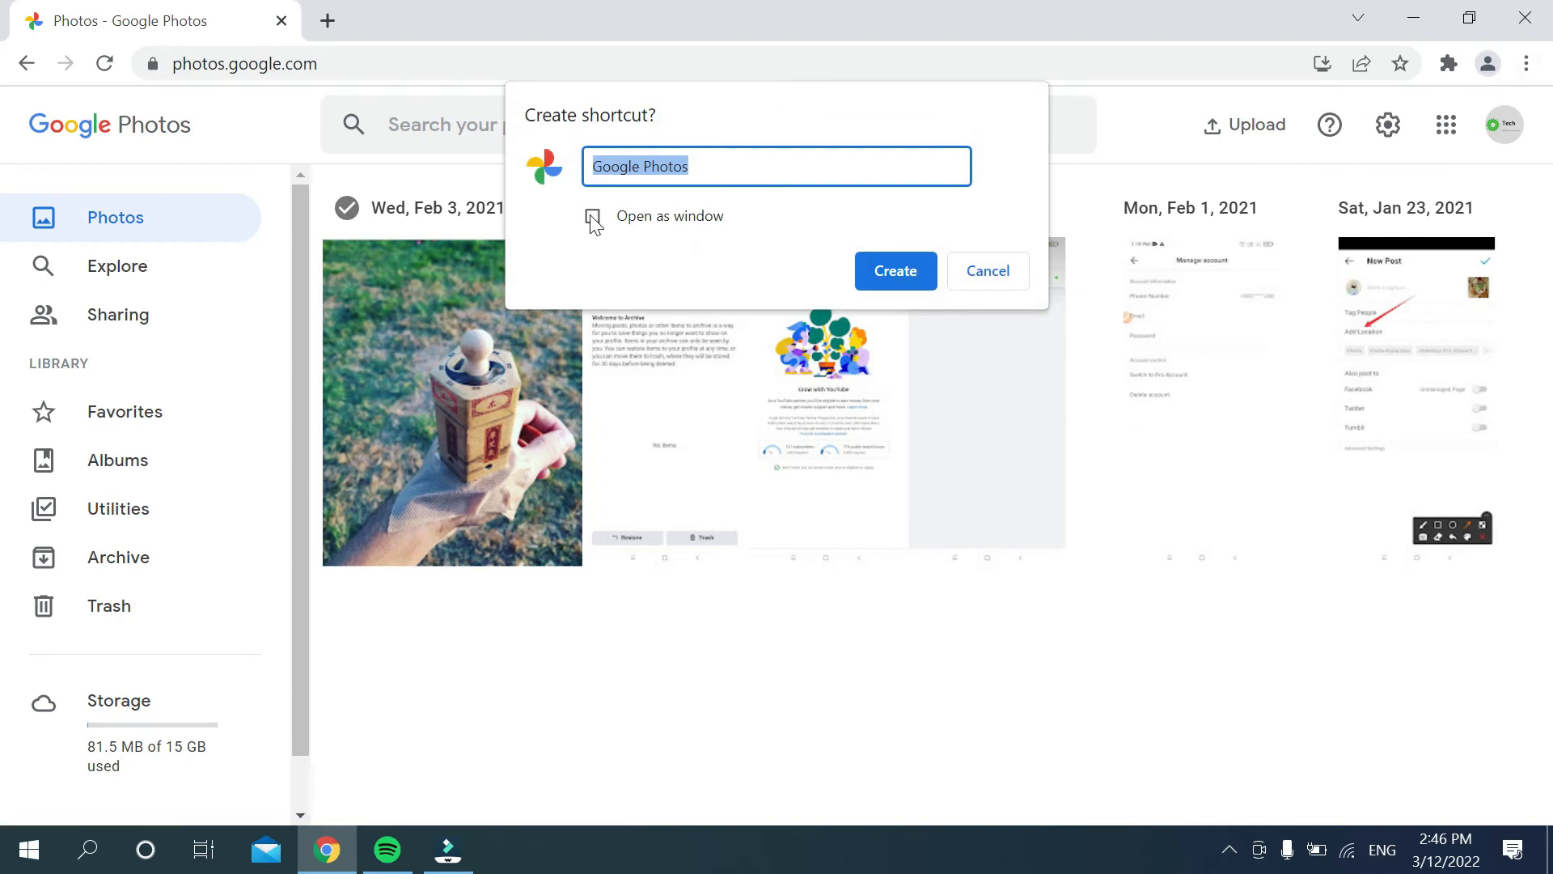
# Step: Create the Google Photos shortcut with 'Open as window' ticked, then close the app and Chrome windows
pyautogui.click(592, 215)
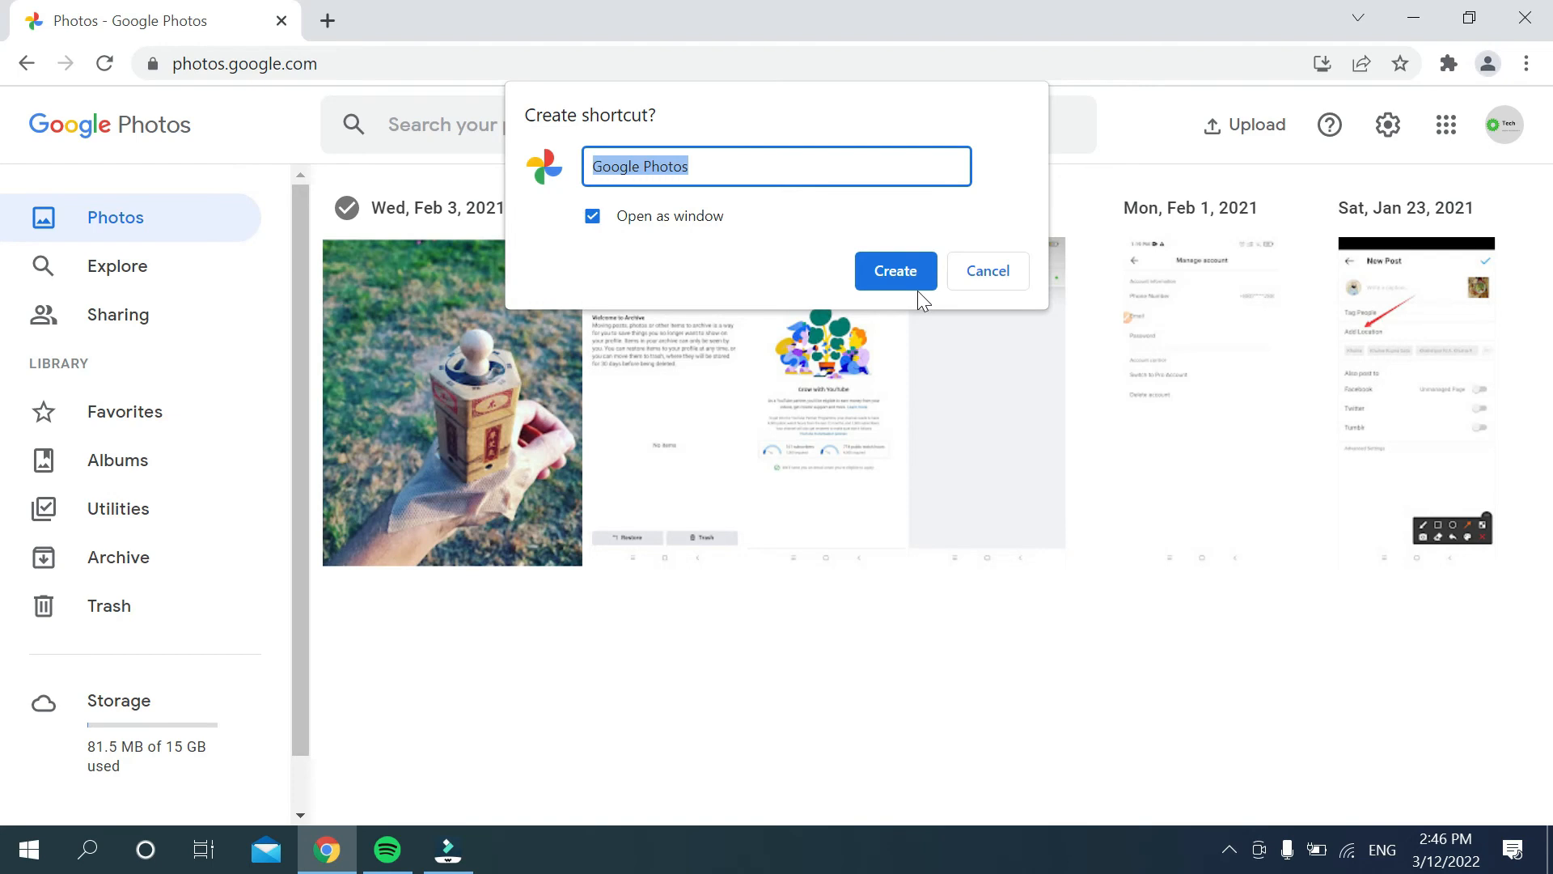
pyautogui.click(893, 271)
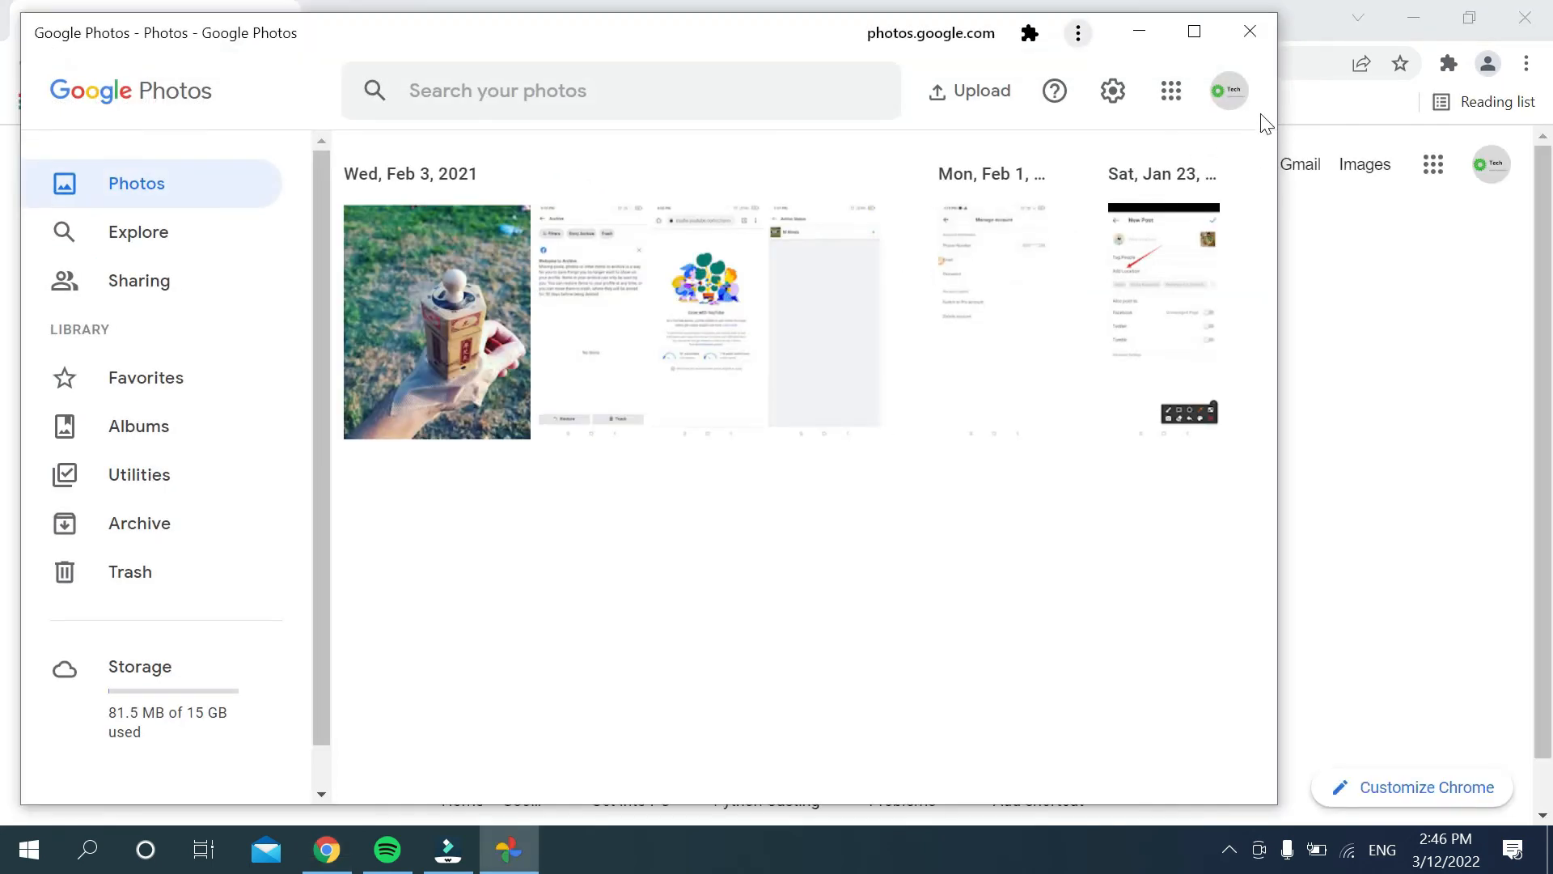
pyautogui.click(1249, 30)
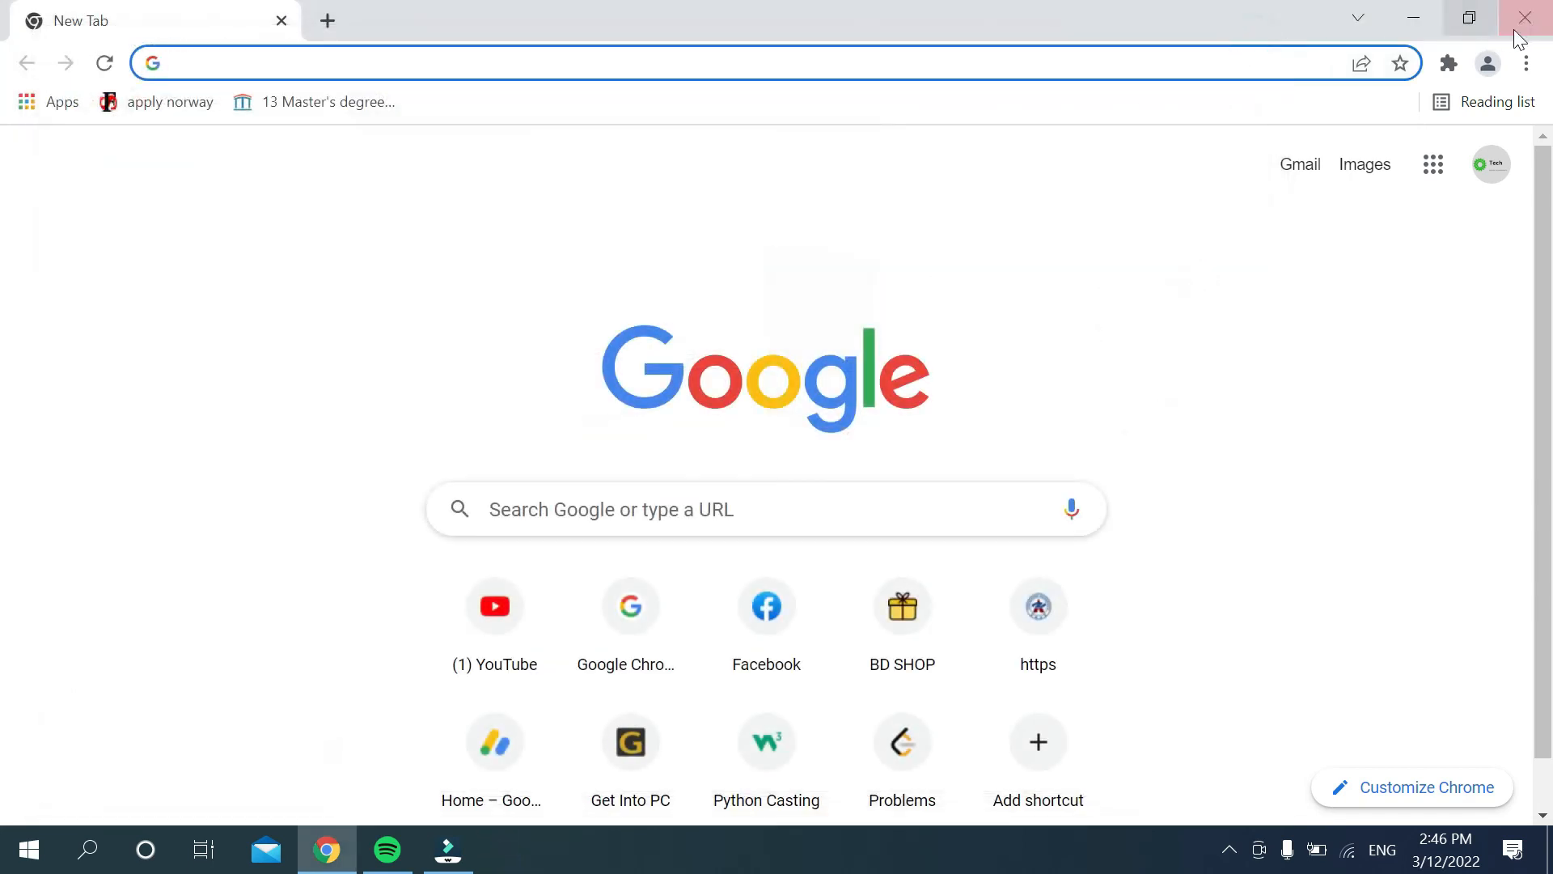
pyautogui.click(1524, 18)
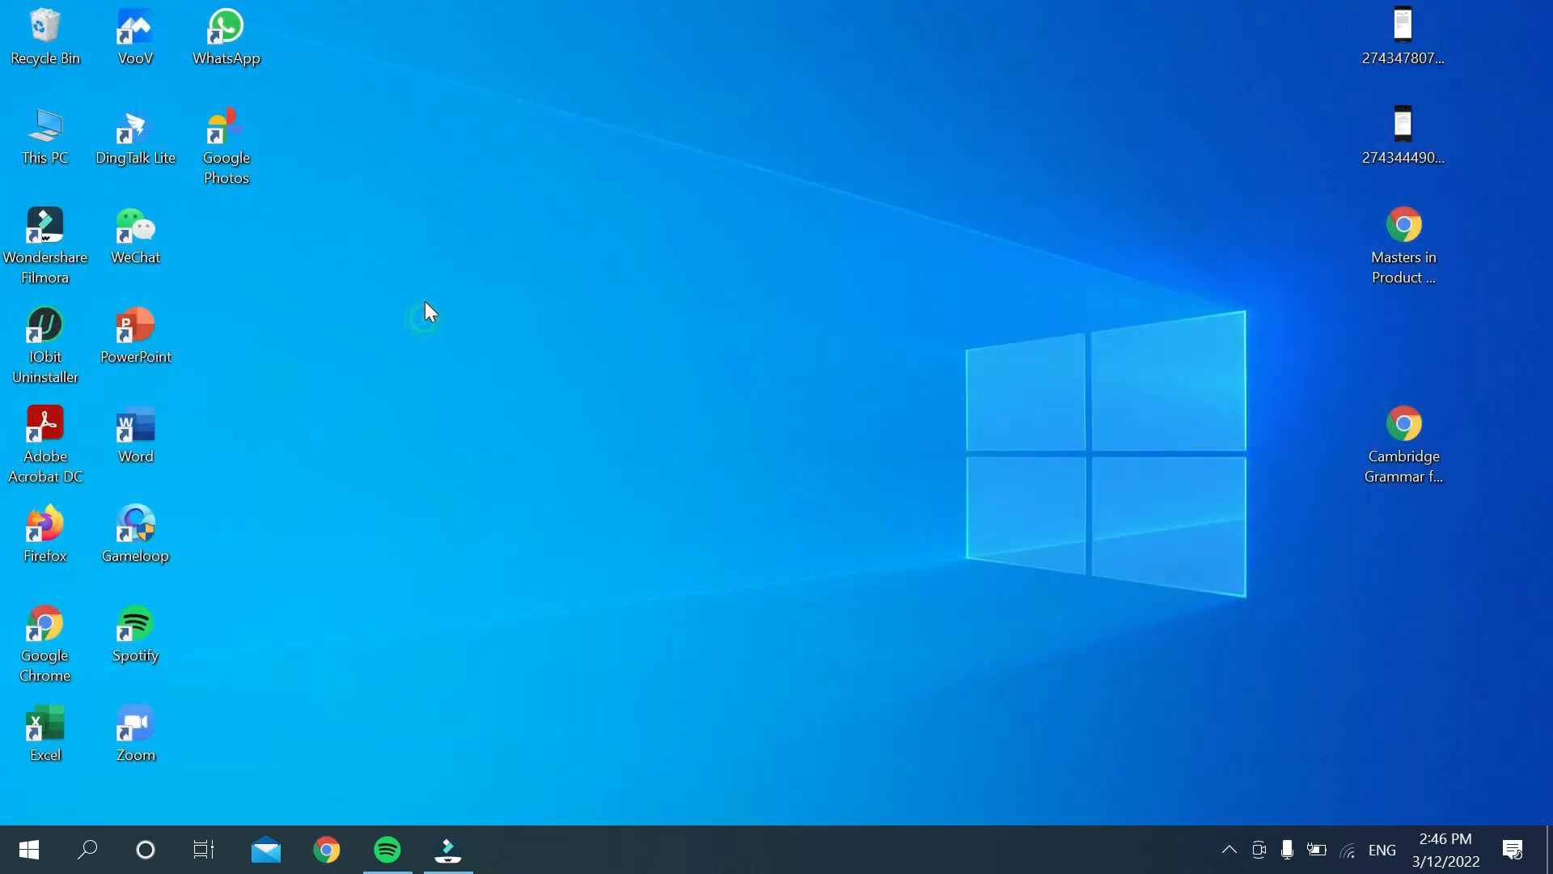
# Step: Drag the Google Photos desktop icon into open space right of the icon columns
pyautogui.moveTo(225, 144); pyautogui.dragTo(317, 345)
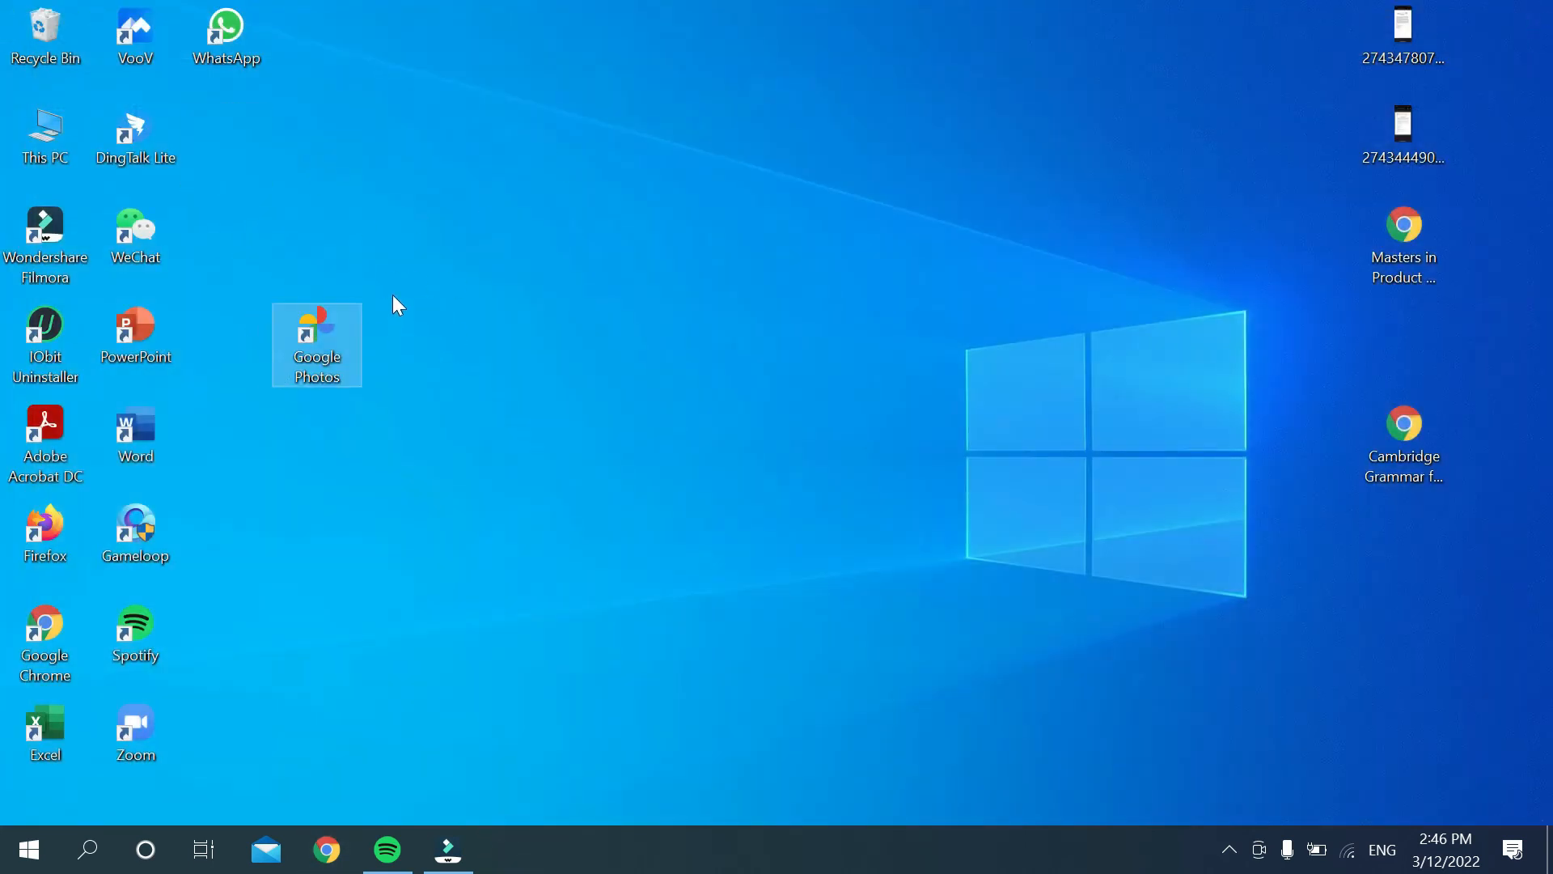
pyautogui.click(368, 513)
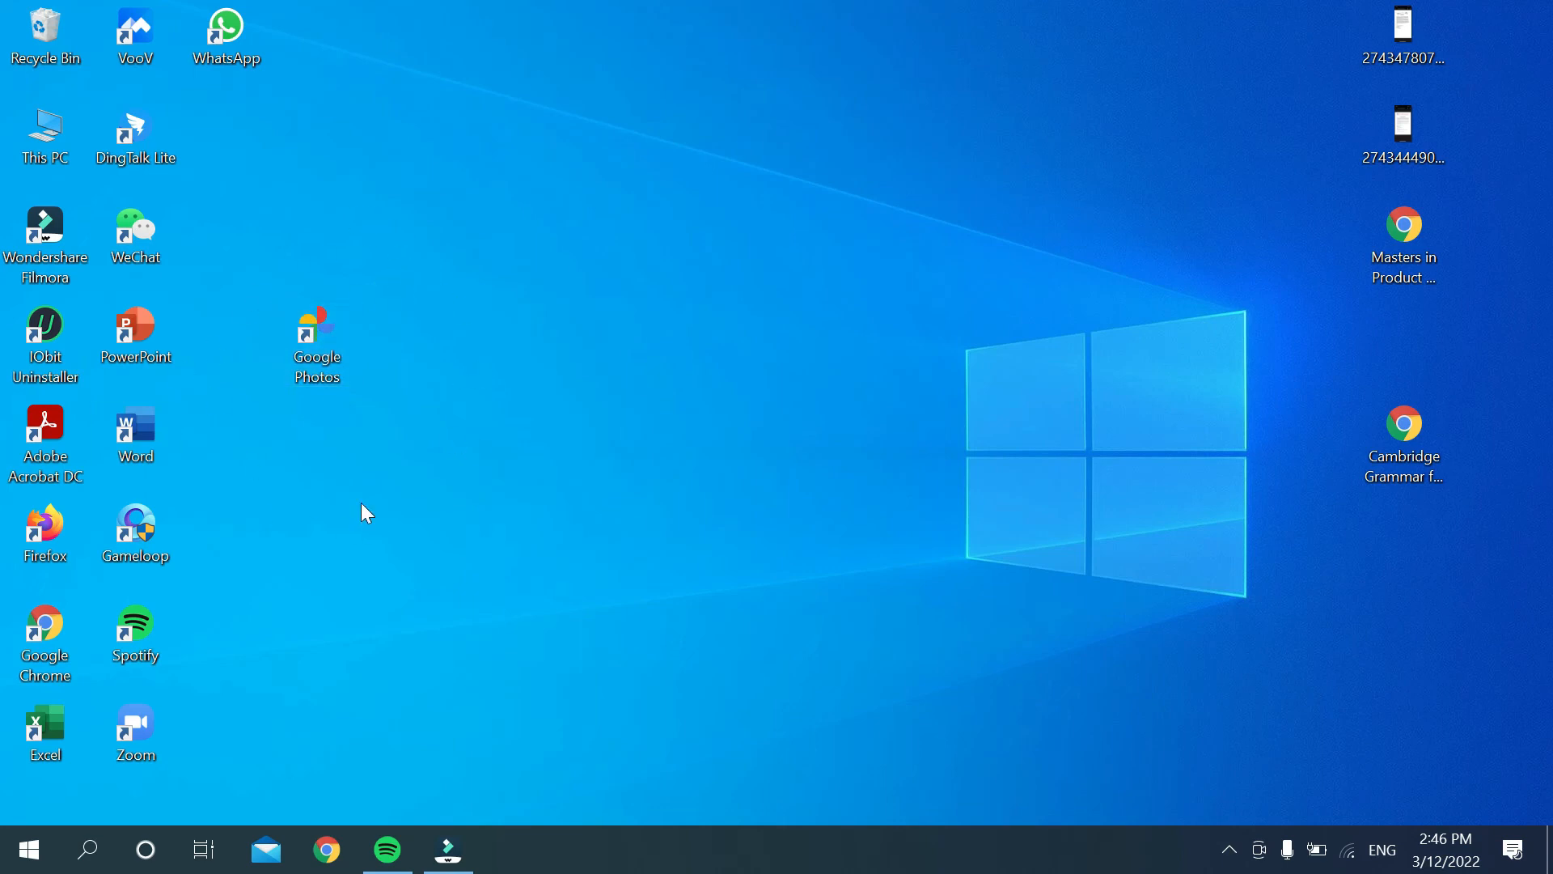
pyautogui.click(316, 341)
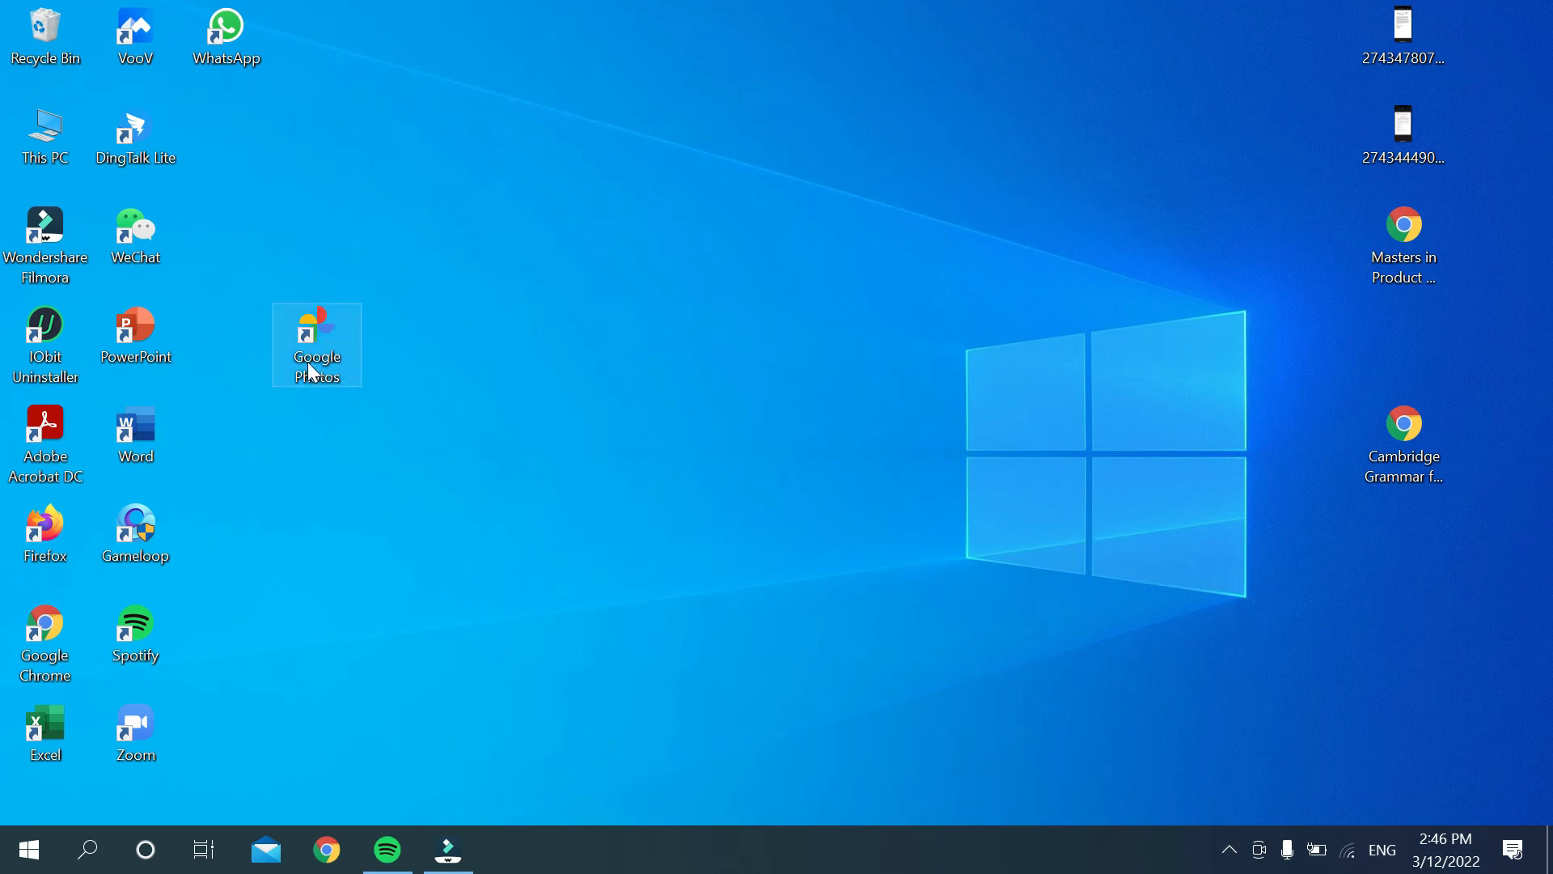
pyautogui.moveTo(317, 343); pyautogui.dragTo(498, 244)
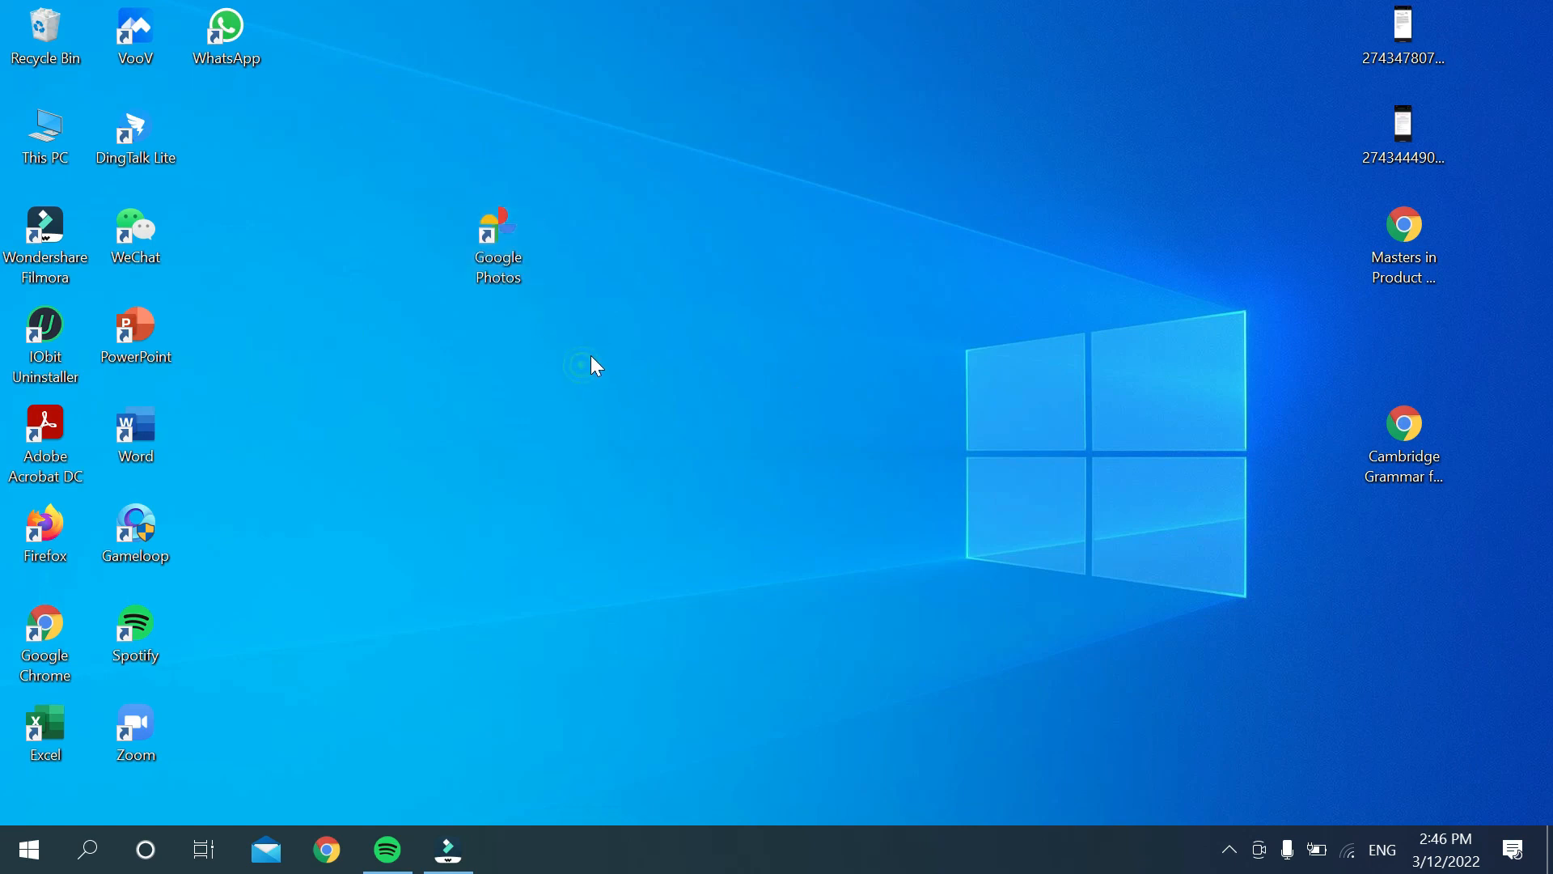
pyautogui.moveTo(563, 409)
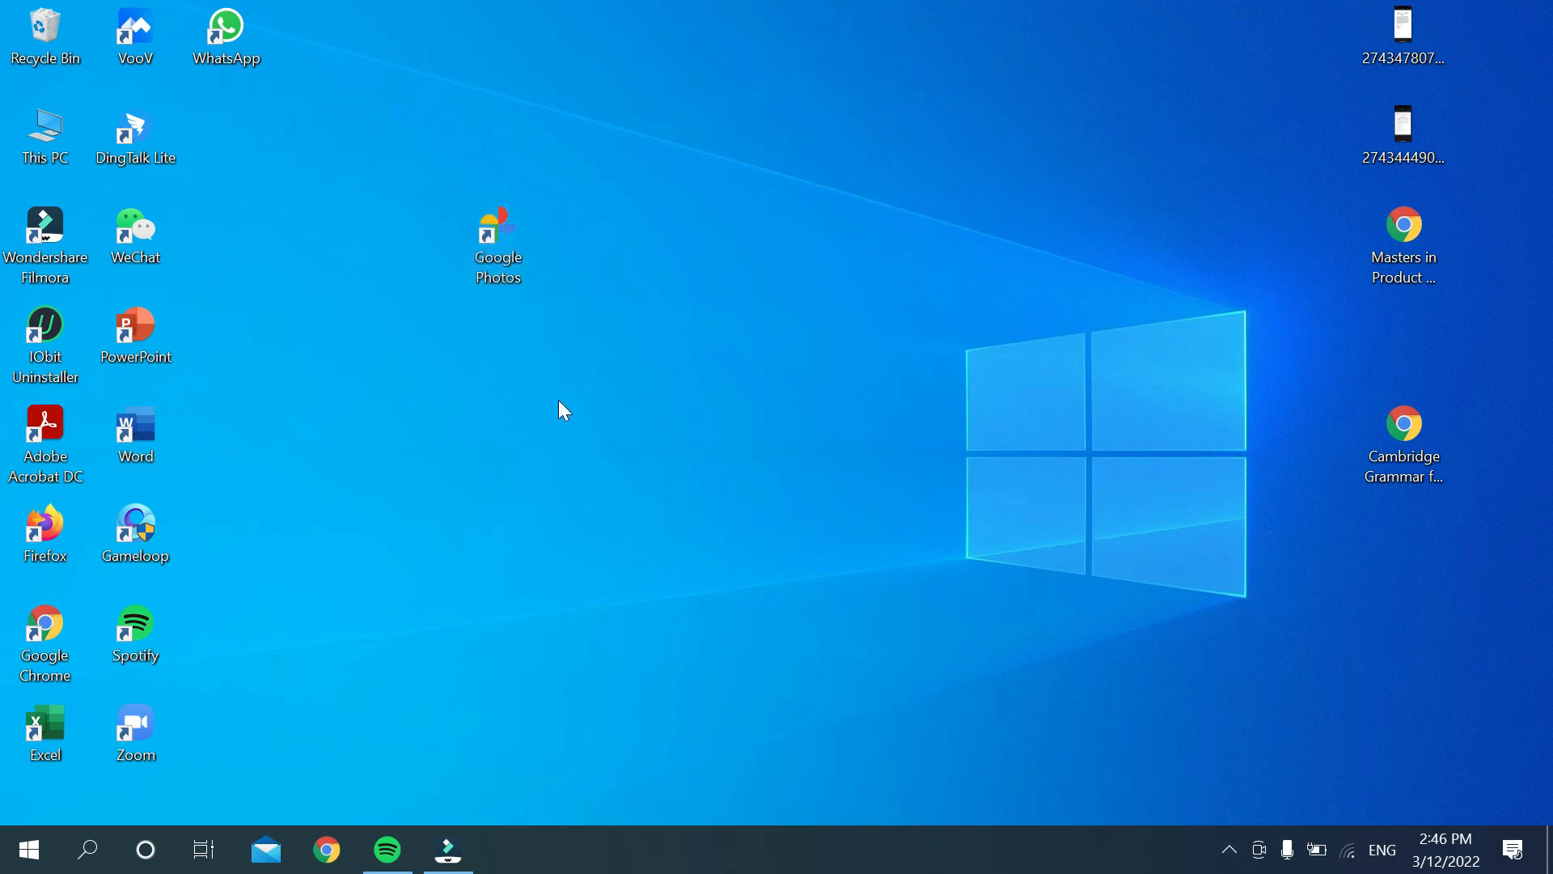
pyautogui.moveTo(793, 540)
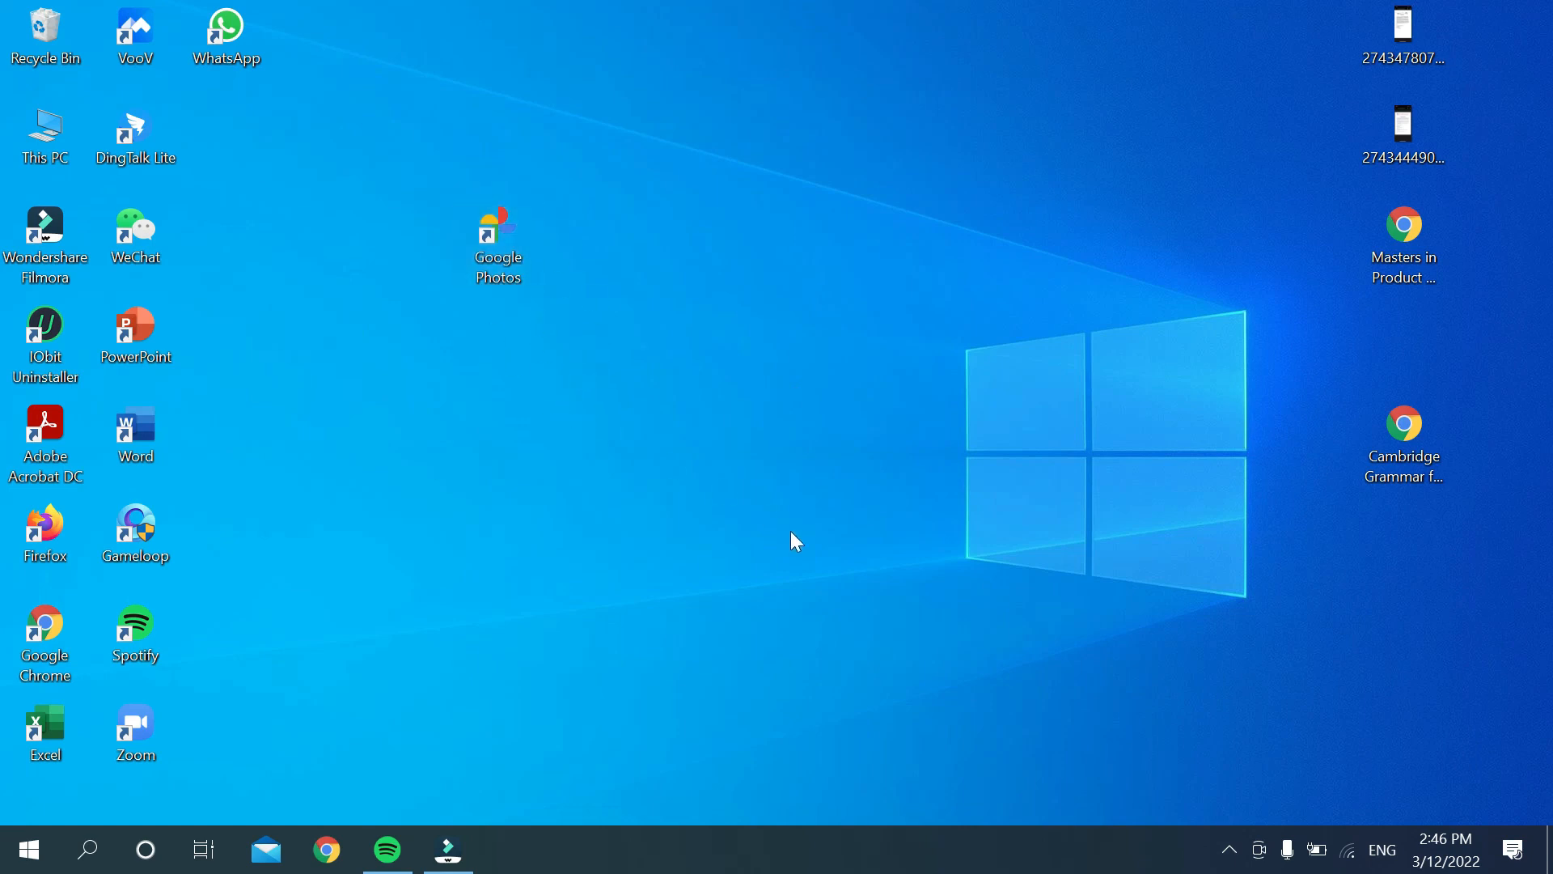
pyautogui.click(1228, 850)
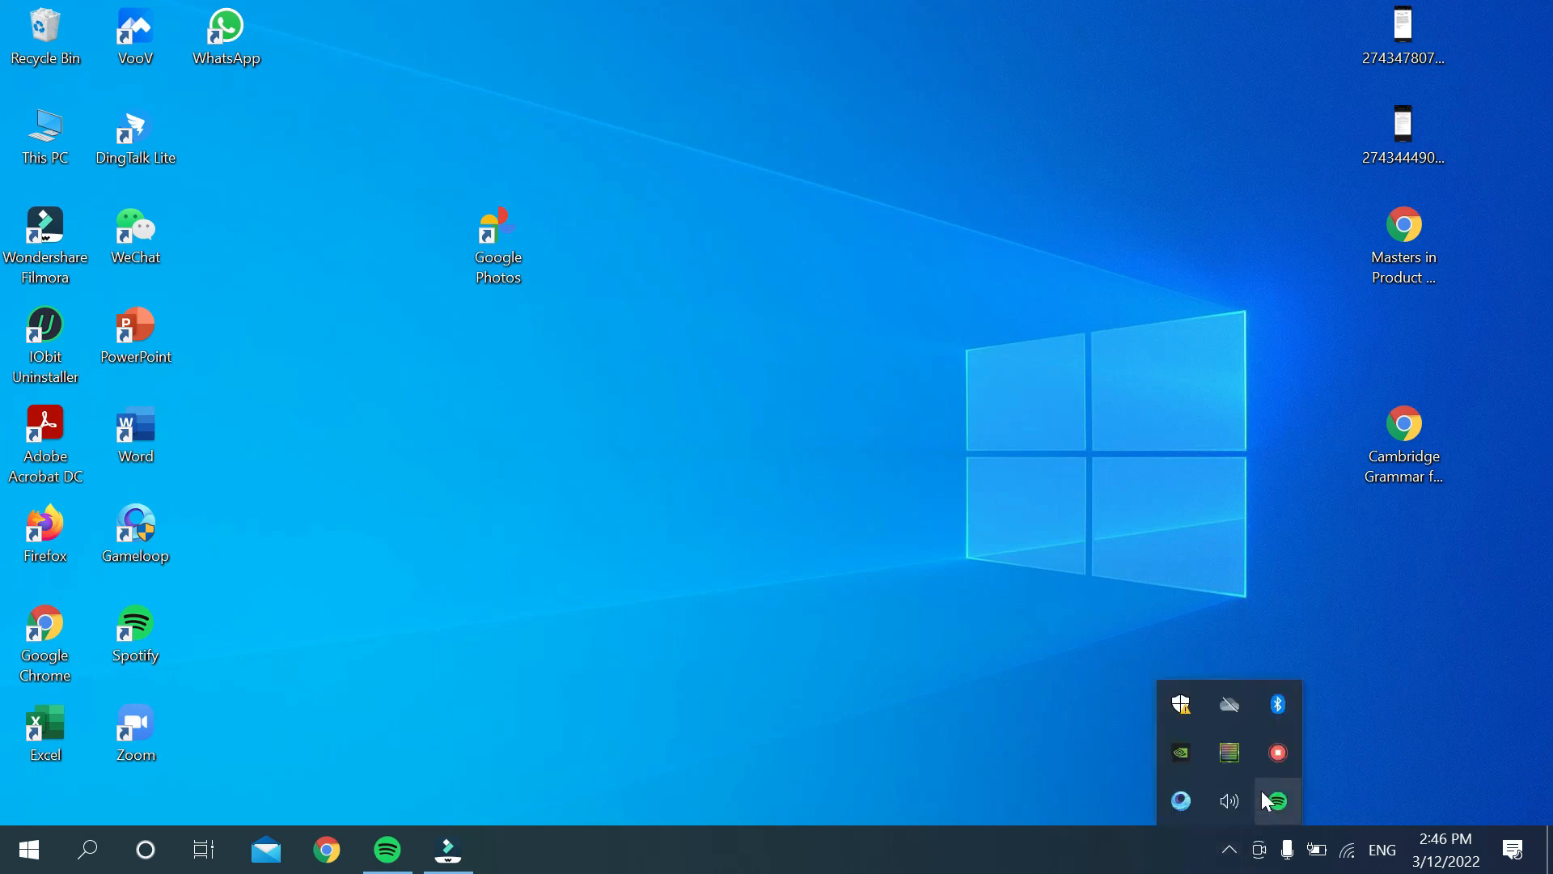